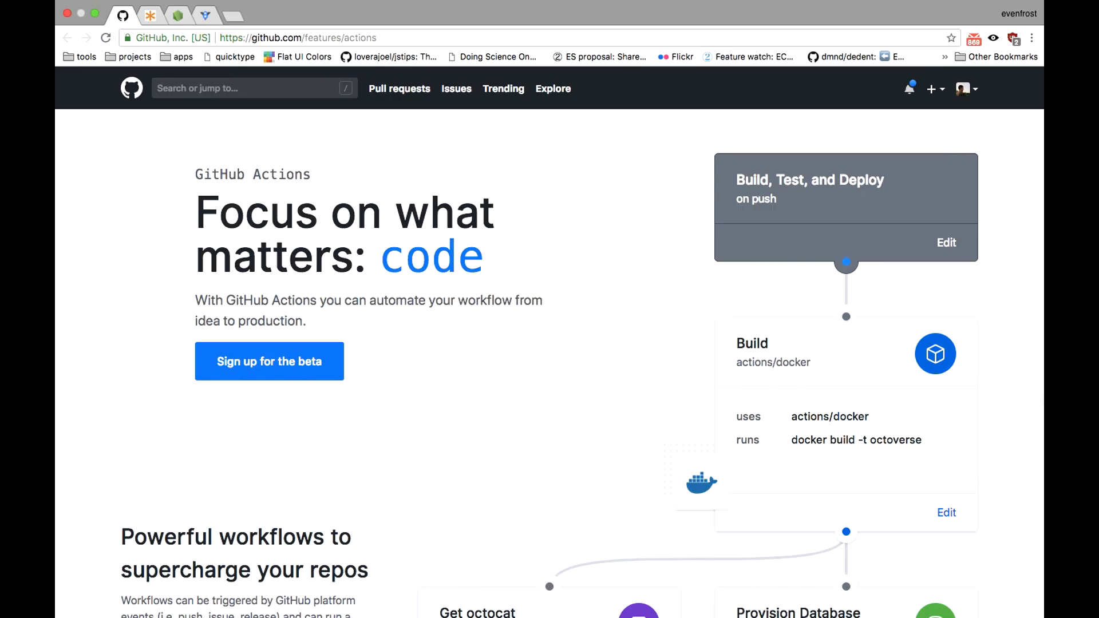
Scroll down the GitHub Actions feature page to the beta signup link
scroll(down, 3)
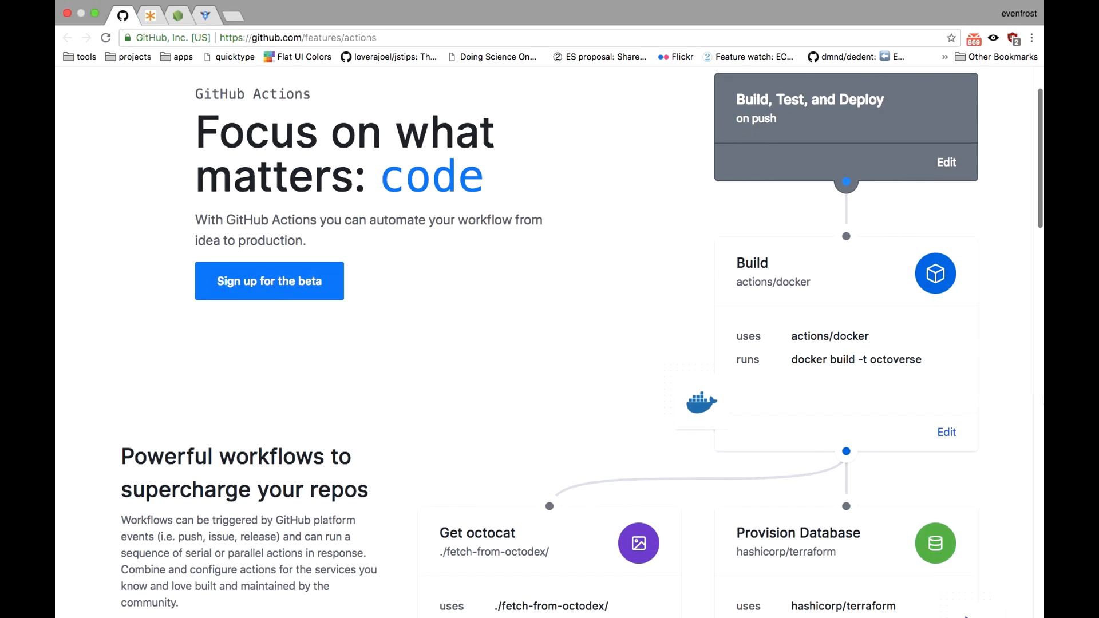
scroll(down, 3)
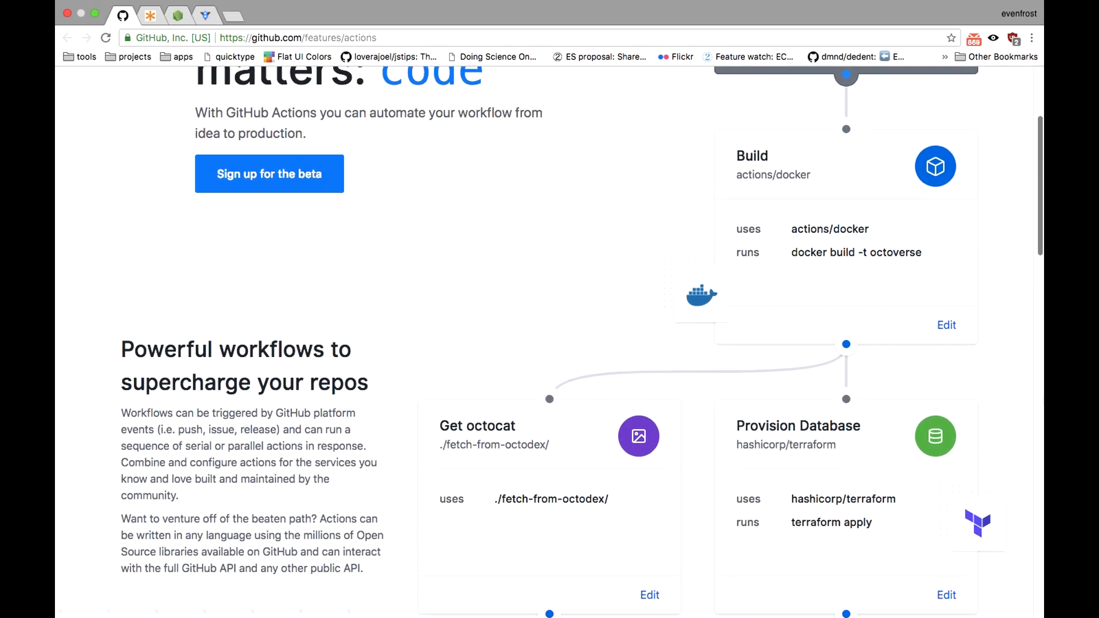
scroll(down, 3)
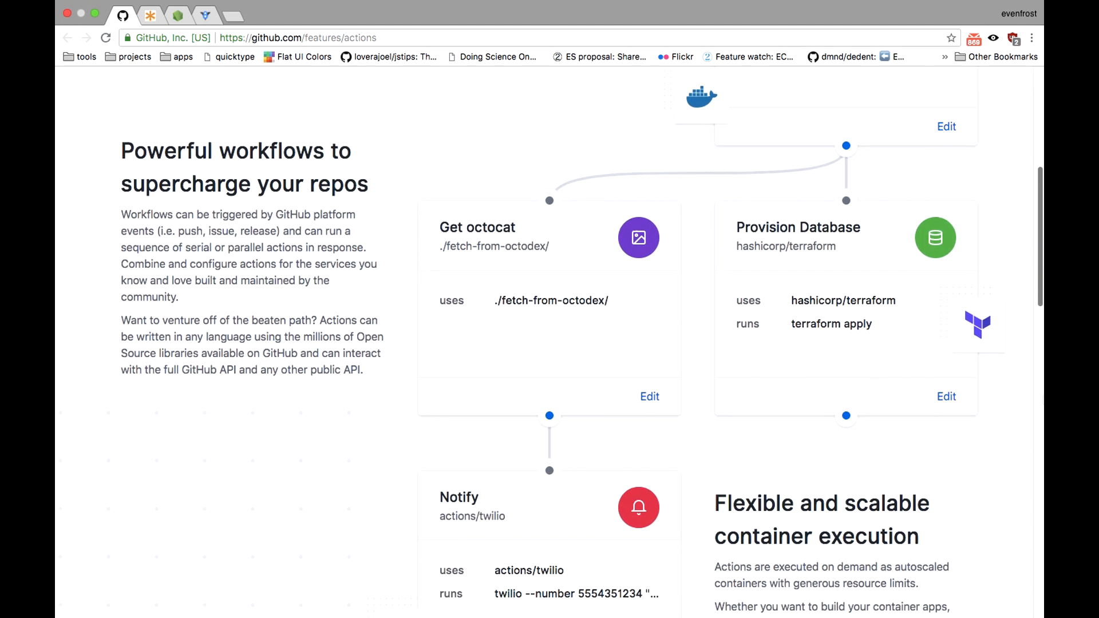
scroll(down, 3)
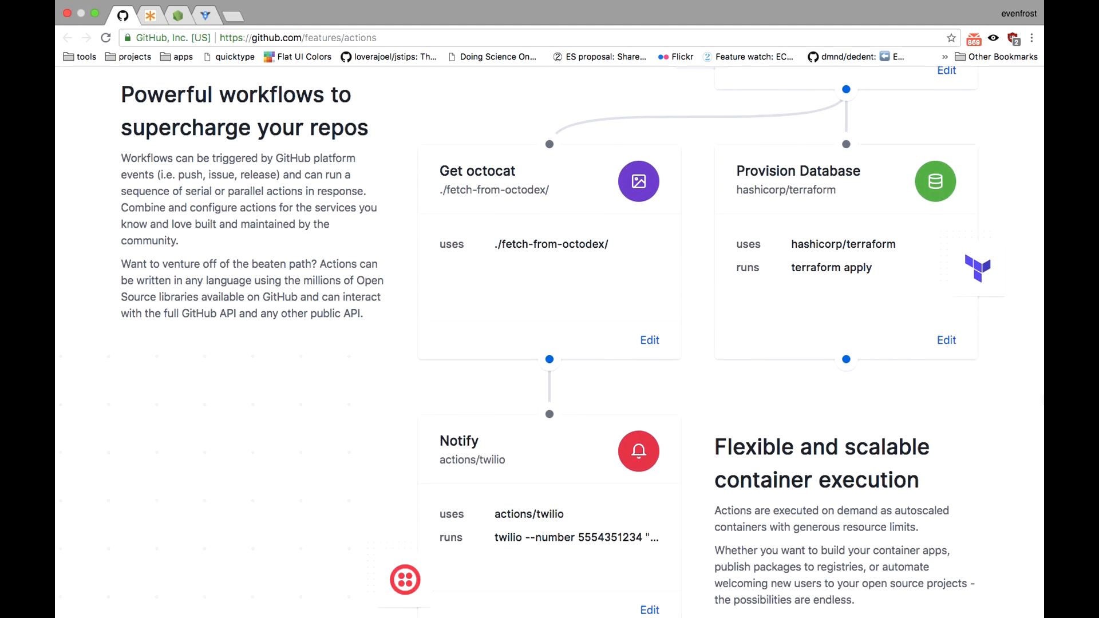
scroll(down, 3)
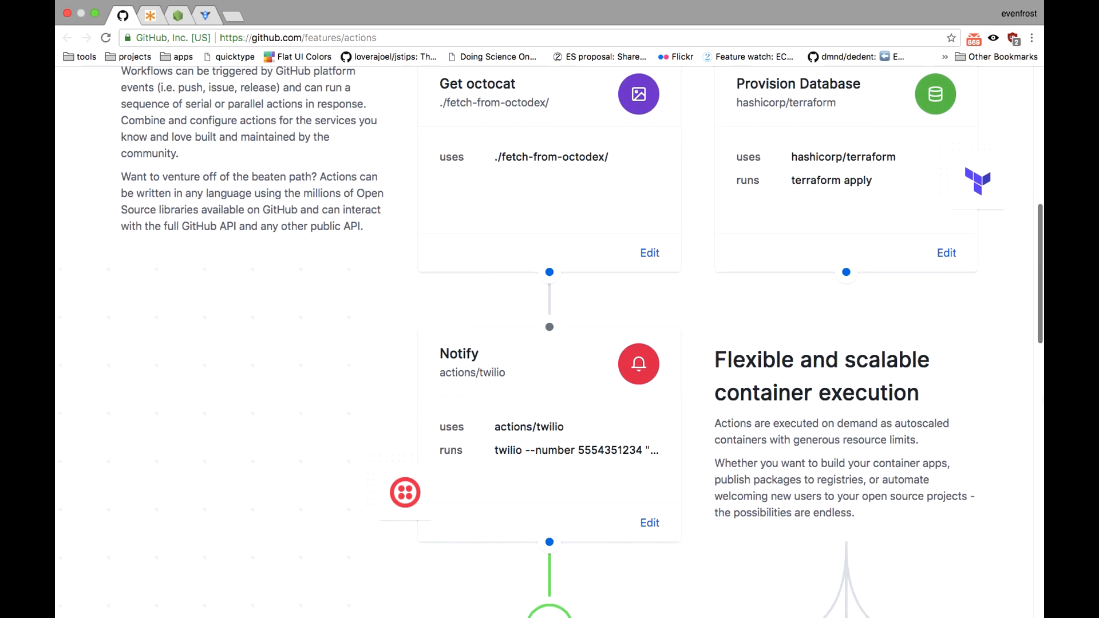
scroll(down, 3)
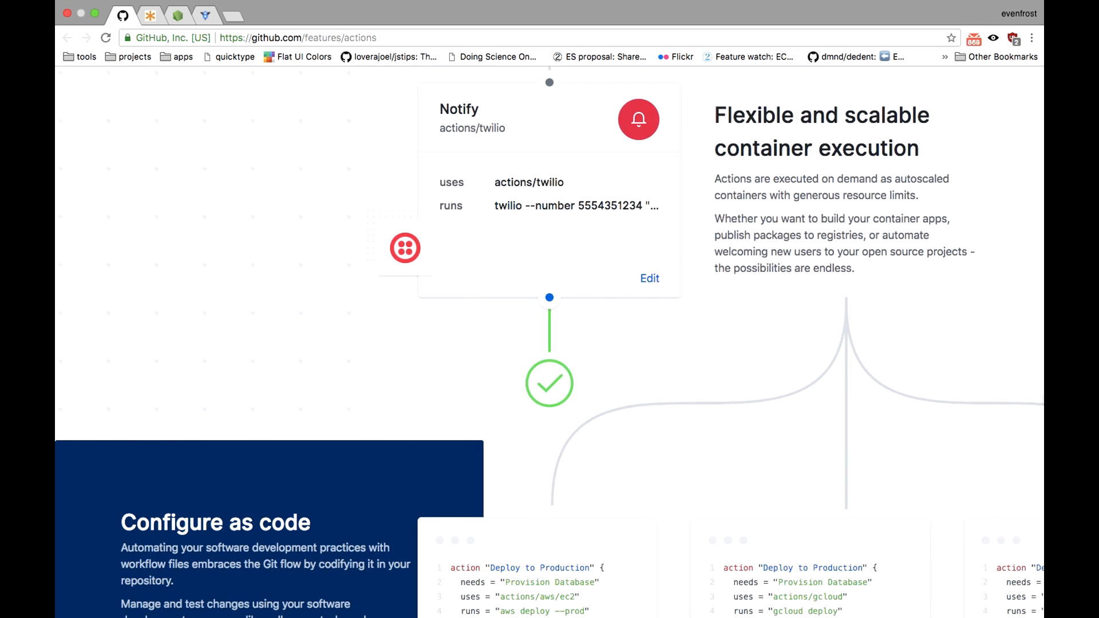
scroll(down, 3)
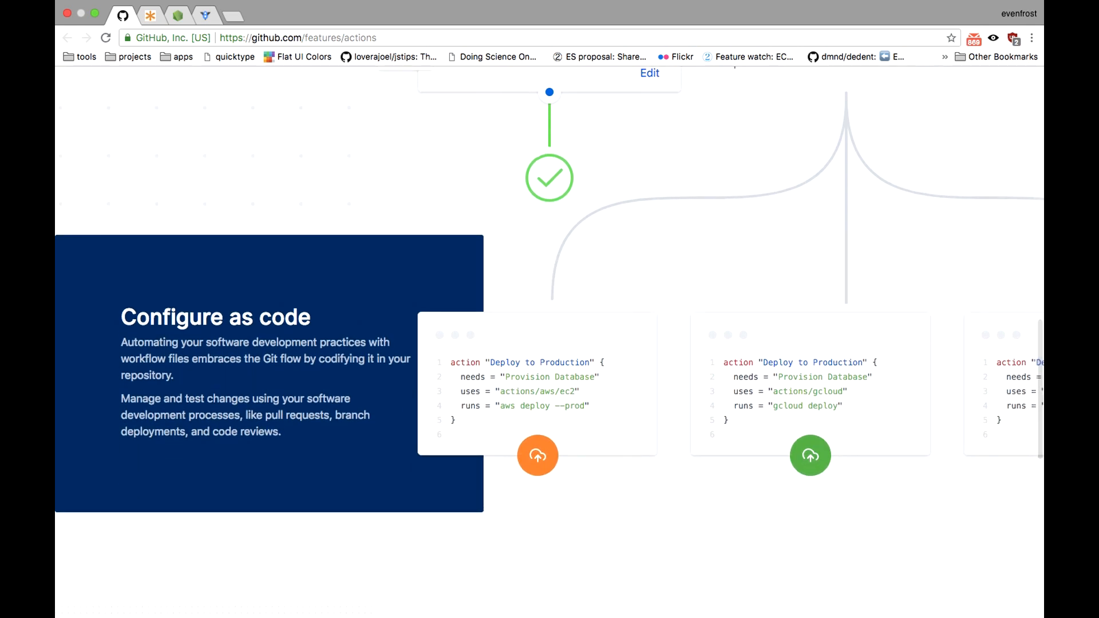
scroll(down, 3)
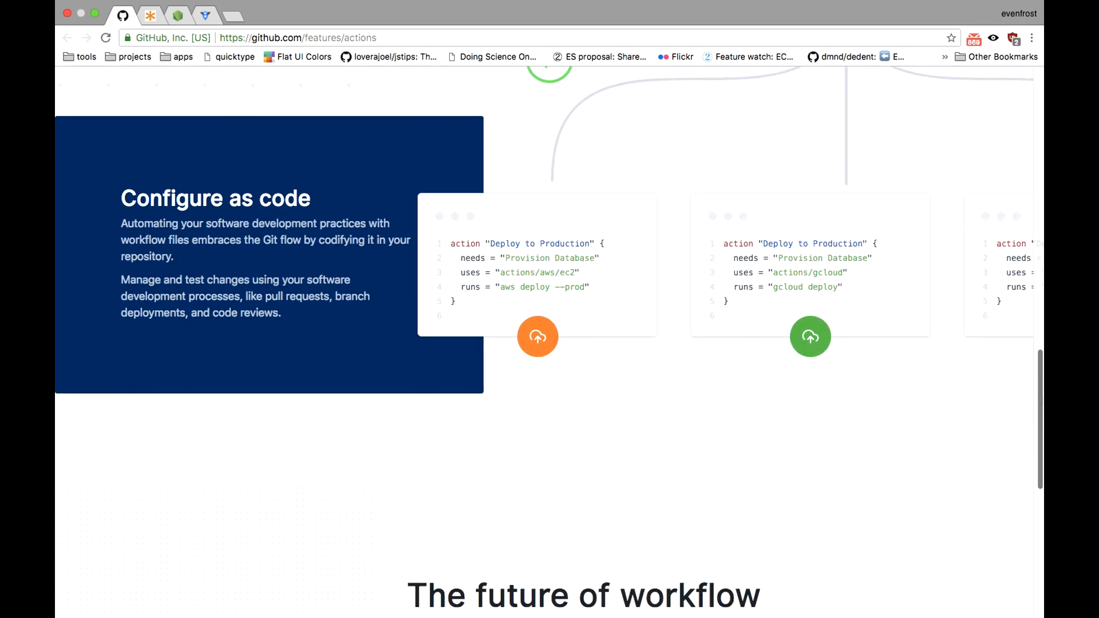
scroll(down, 3)
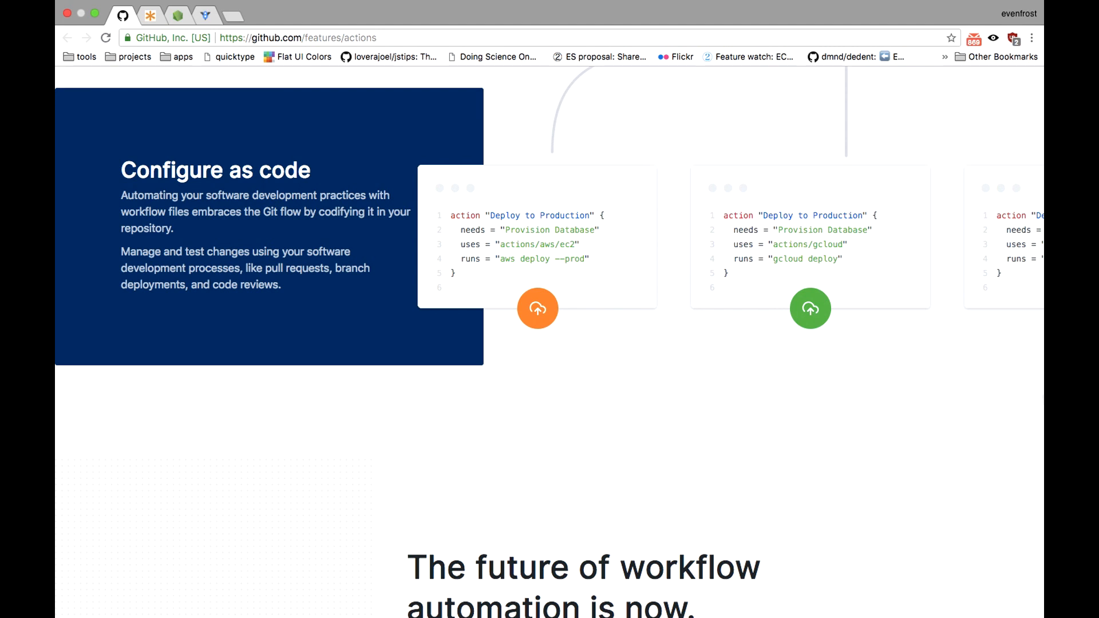
scroll(down, 3)
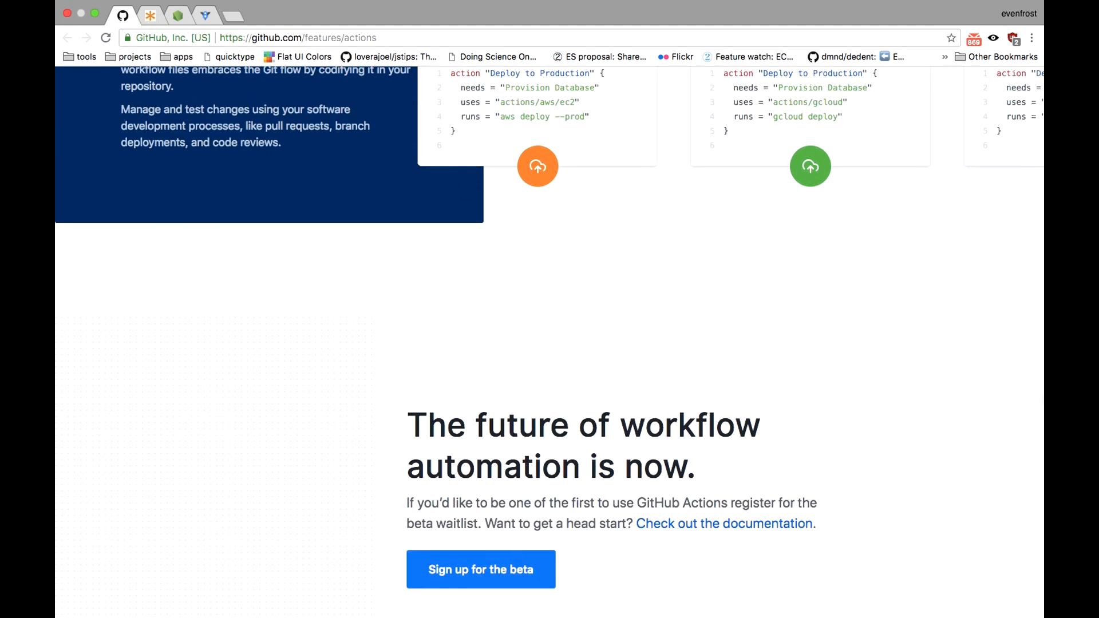
scroll(down, 3)
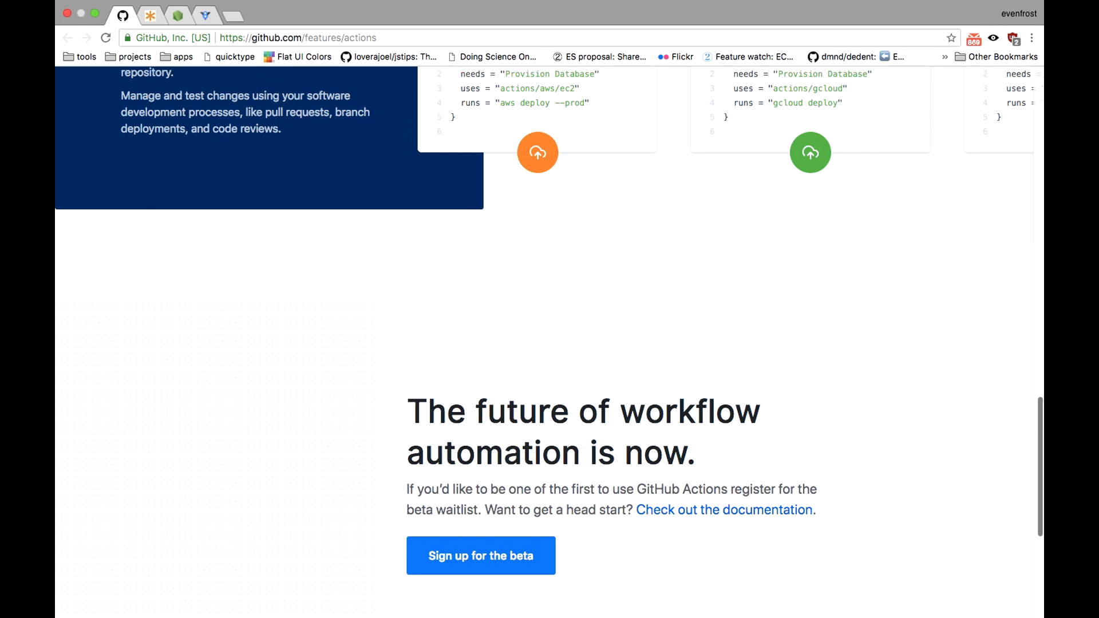
scroll(down, 3)
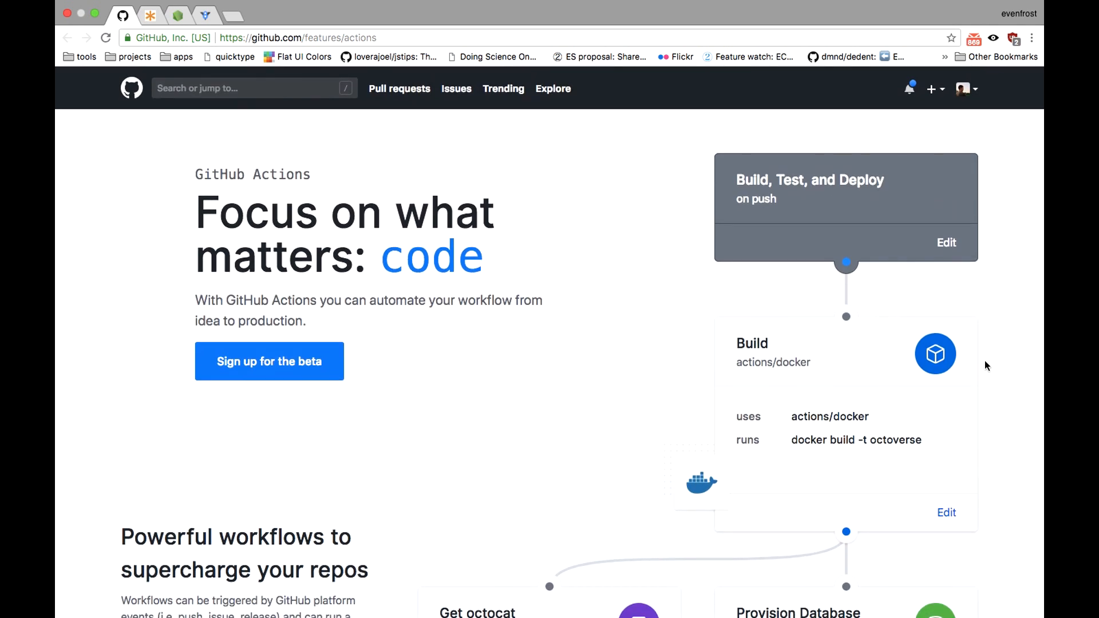
mouse_move(269, 362)
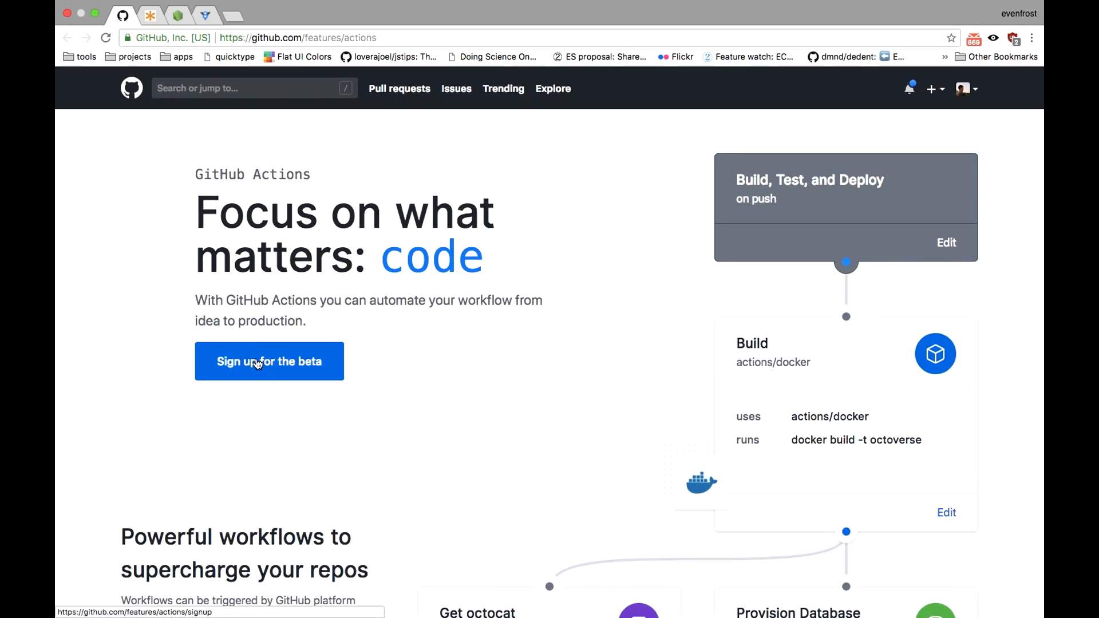
Open the GitHub Actions beta registration, which shows the account is already a member
click(269, 361)
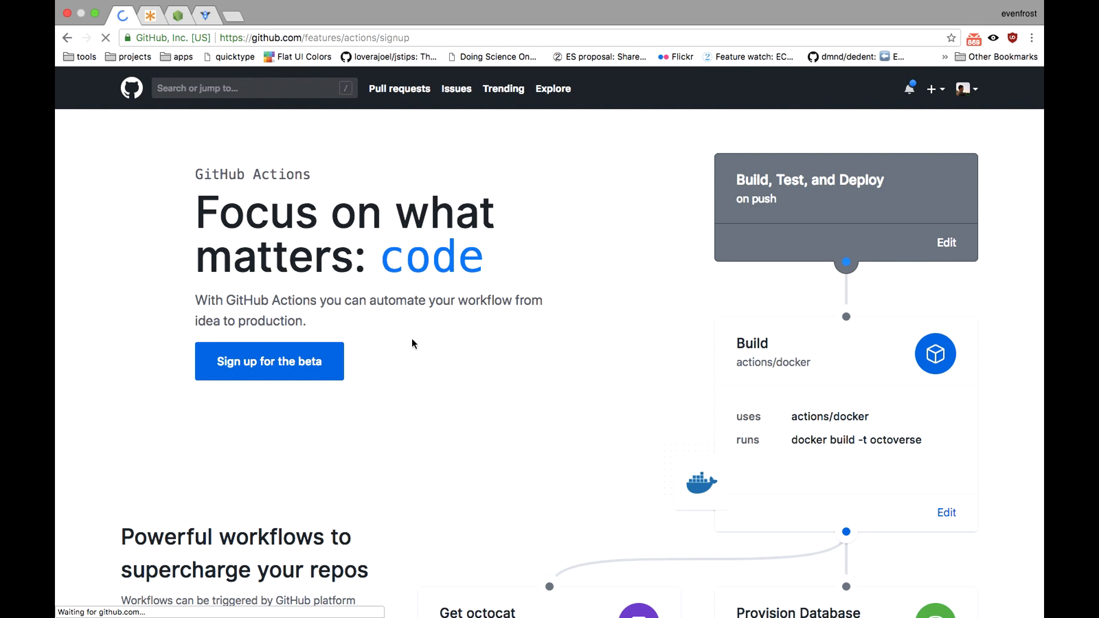
click(269, 361)
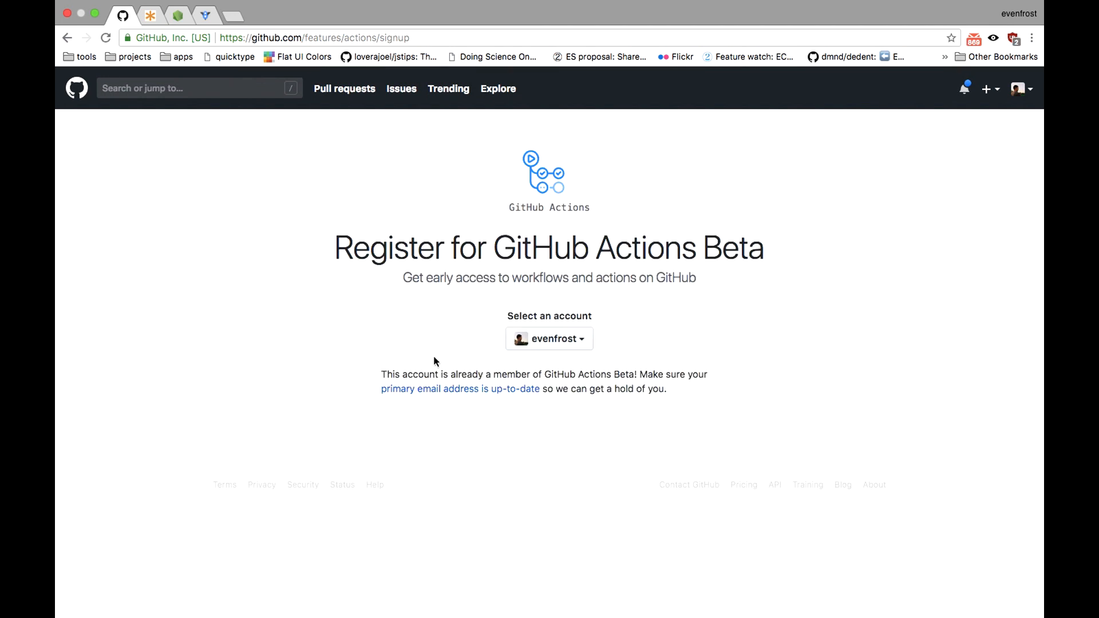
double_click(487, 373)
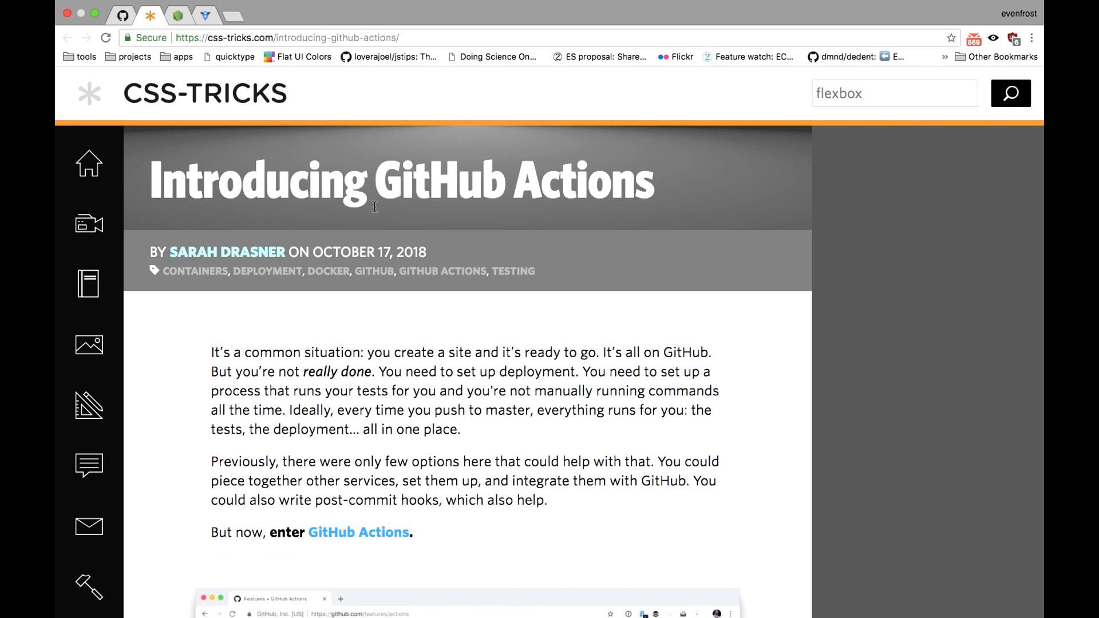
Scroll the CSS-Tricks 'Introducing GitHub Actions' article down to 'Setting up your first action'
scroll(down, 3)
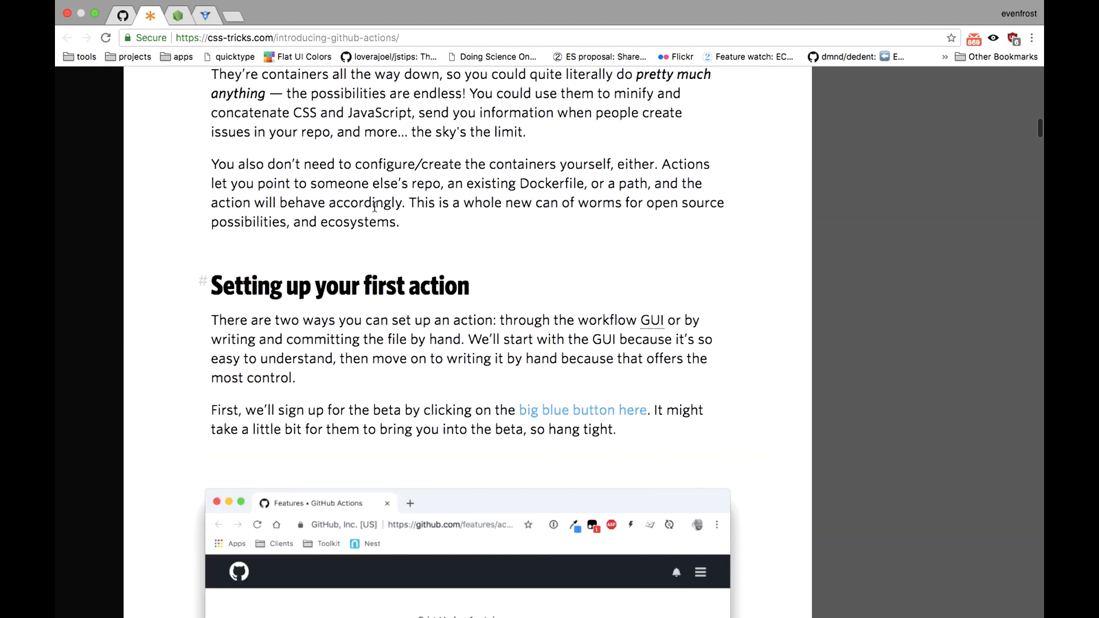
scroll(down, 3)
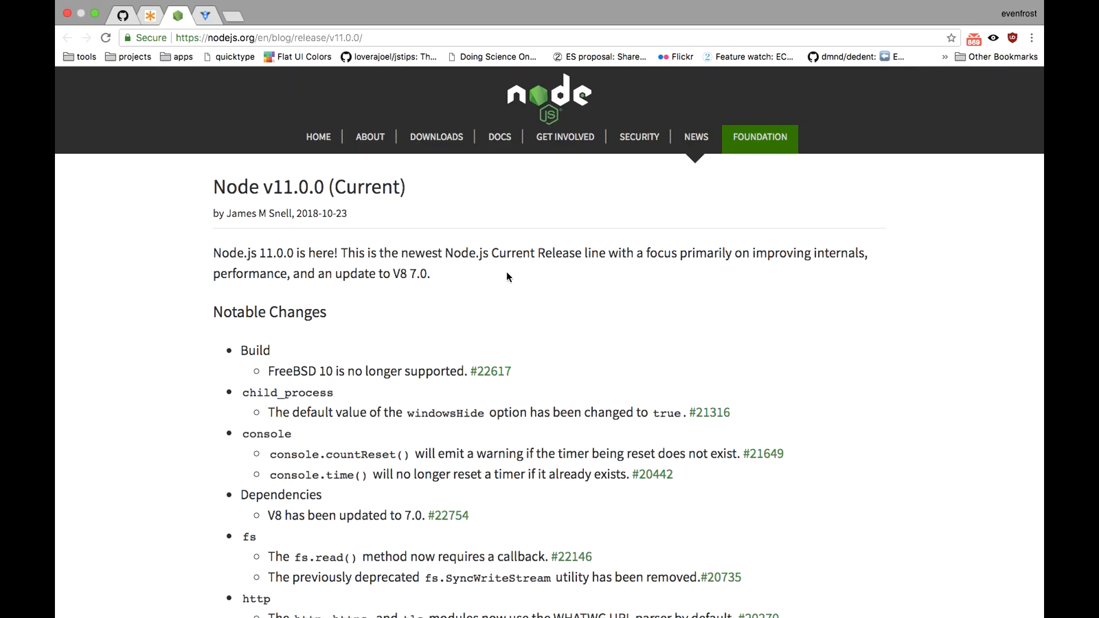
mouse_move(530, 391)
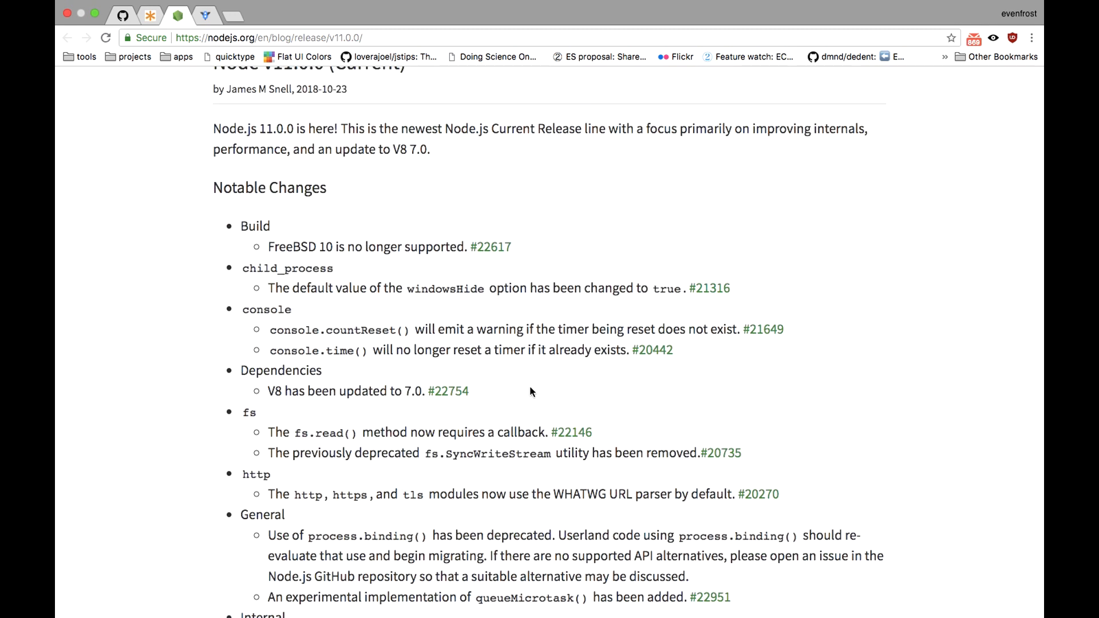
mouse_move(324, 431)
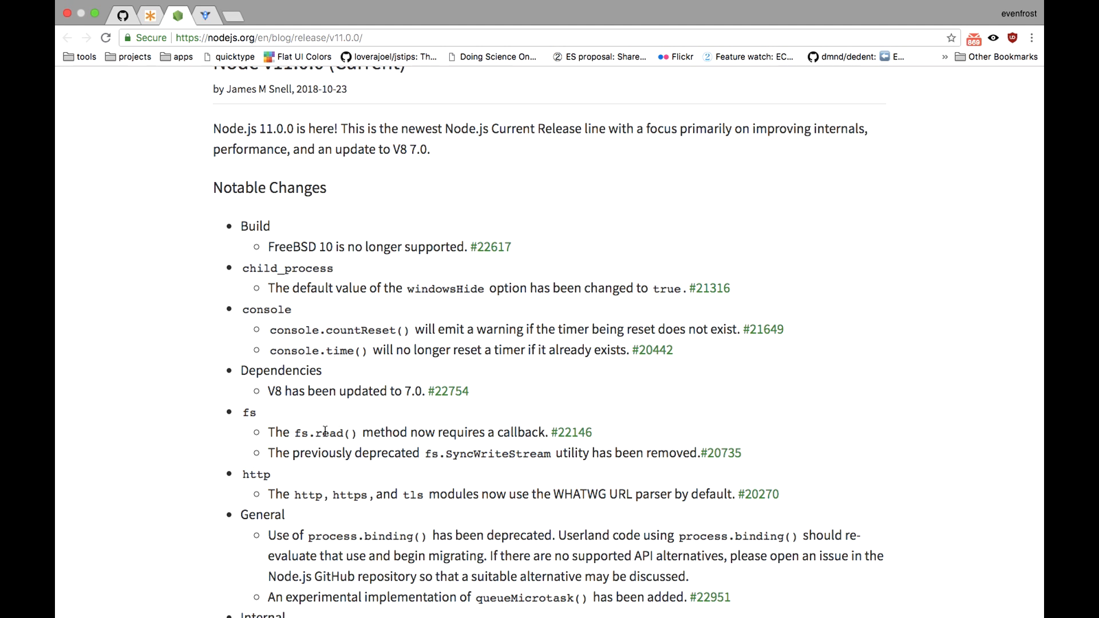
View the Notable Changes list in the Node v11.0.0 release post
double_click(327, 431)
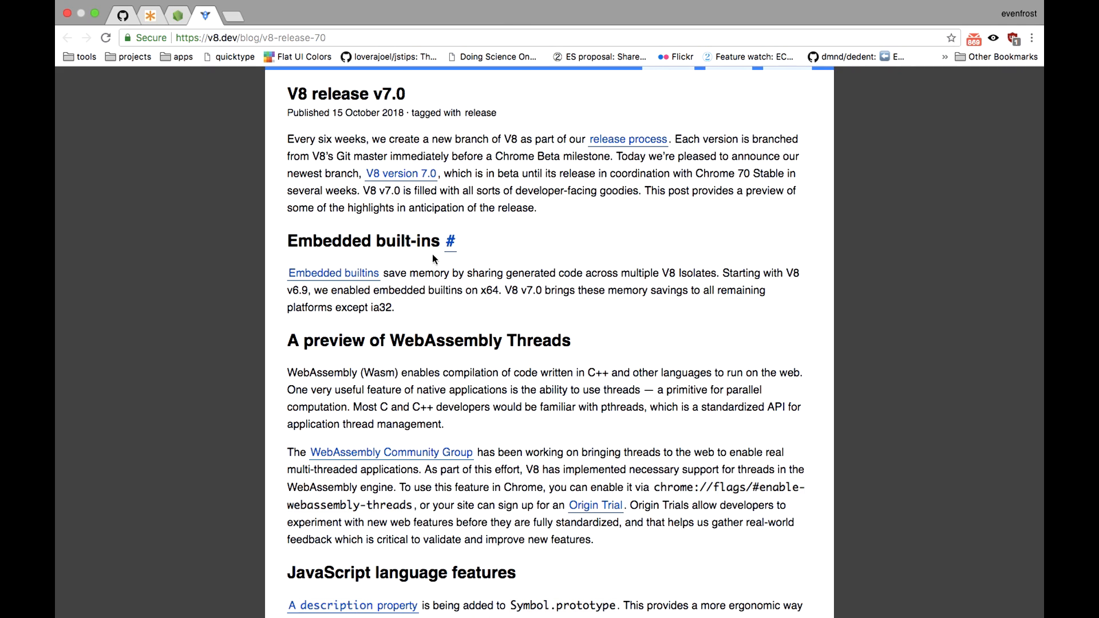
Scroll the V8 v7.0 release post down to the V8 API section
scroll(down, 3)
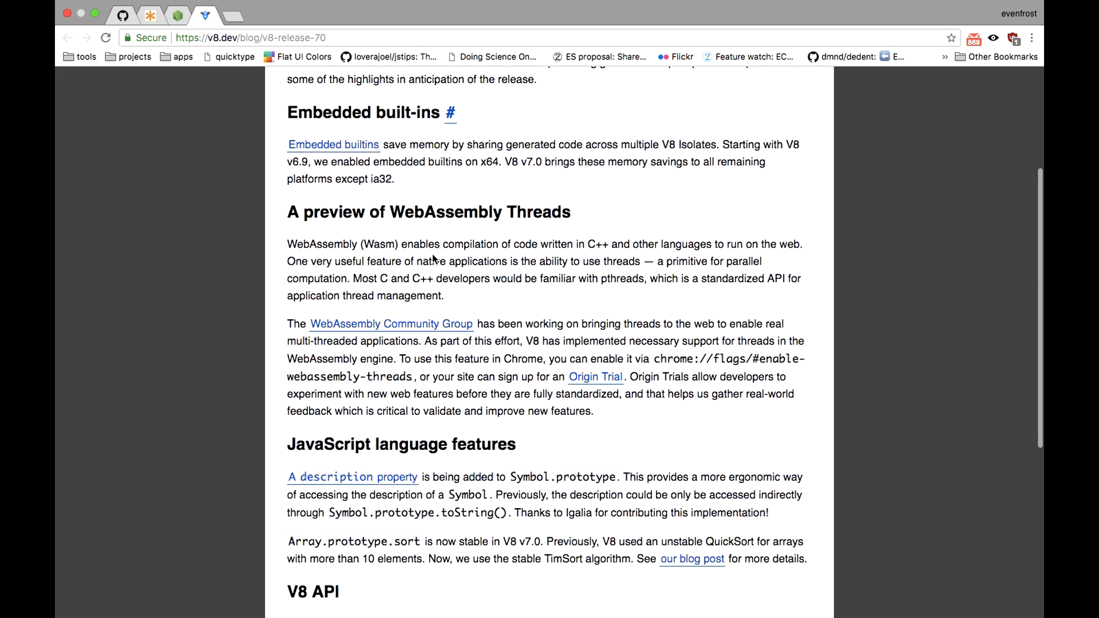
scroll(down, 3)
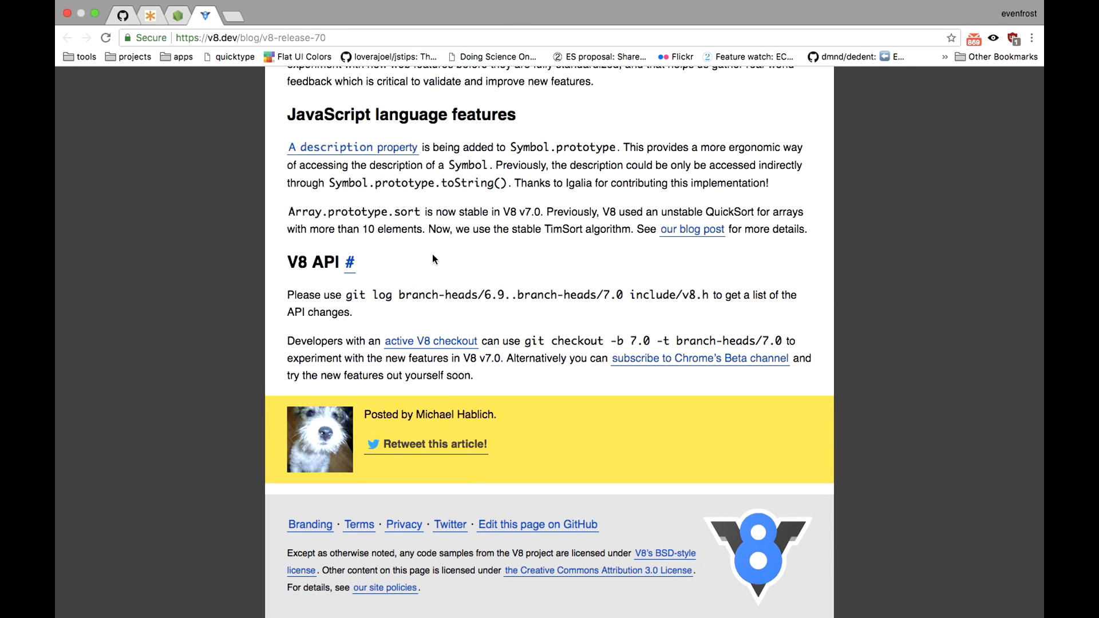